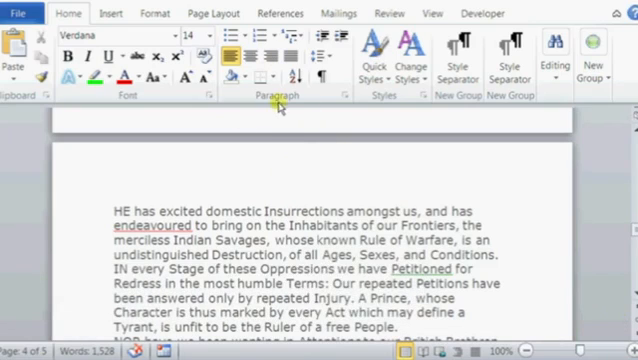
# - For the 'HE has excited' paragraph, clear Page break before and enable Widow/Orphan control
pyautogui.scroll(-3)
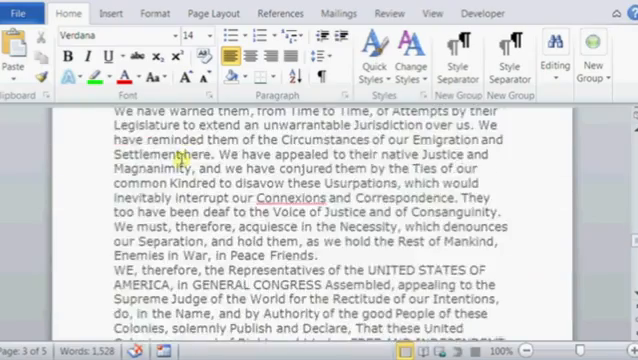
pyautogui.scroll(-3)
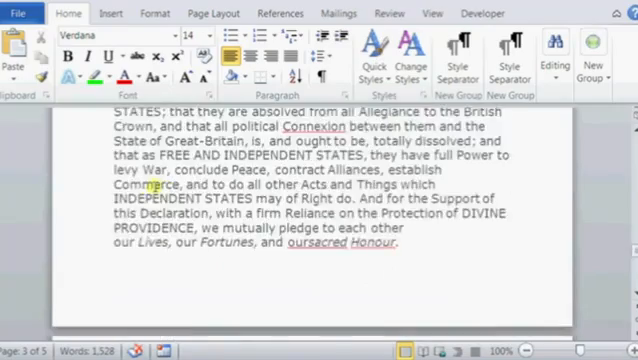
pyautogui.scroll(-3)
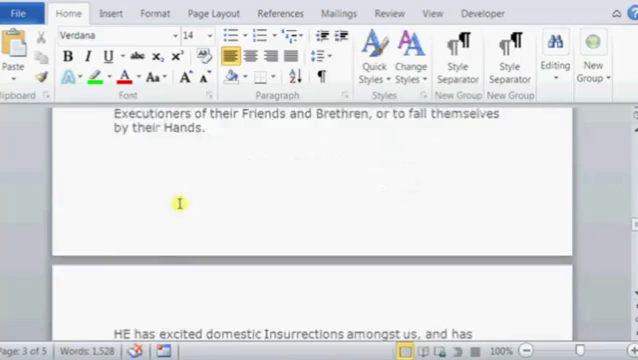
pyautogui.scroll(-3)
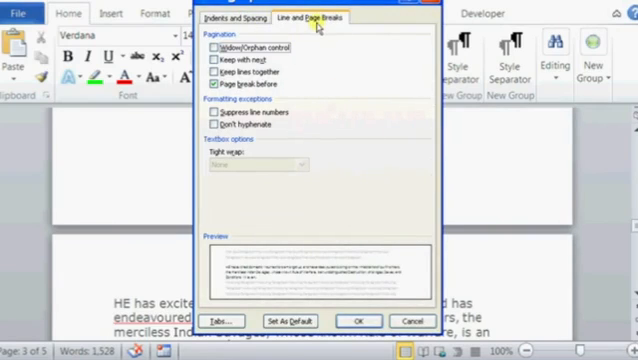
pyautogui.click(220, 89)
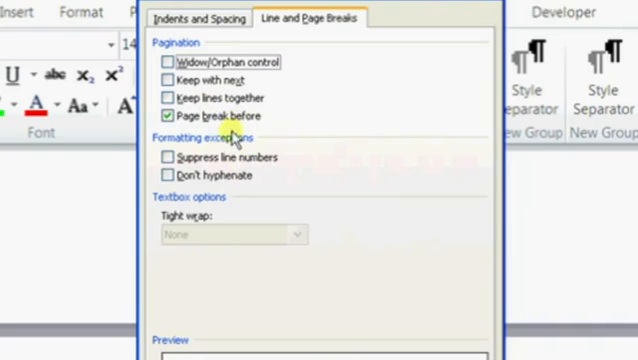
pyautogui.click(165, 116)
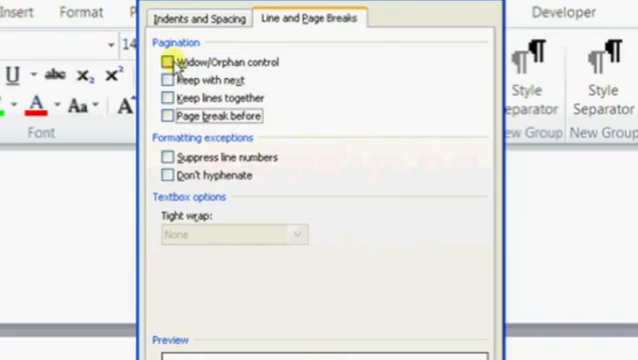
pyautogui.click(166, 62)
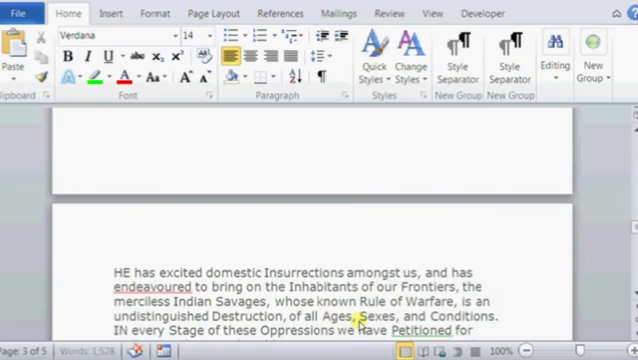
# - Scroll down to see the 'HE has excited' paragraph still starting a new page
pyautogui.scroll(-3)
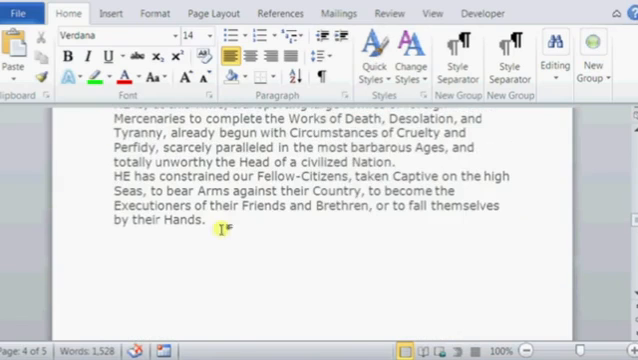
pyautogui.scroll(-3)
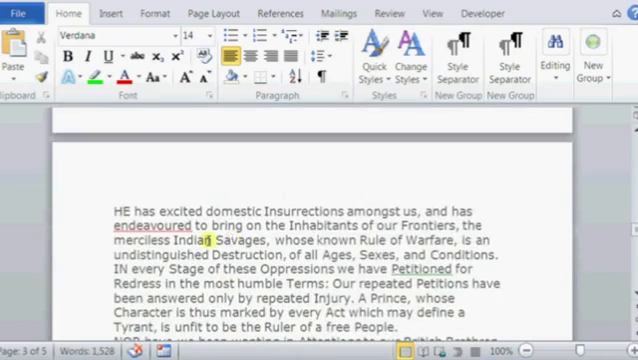